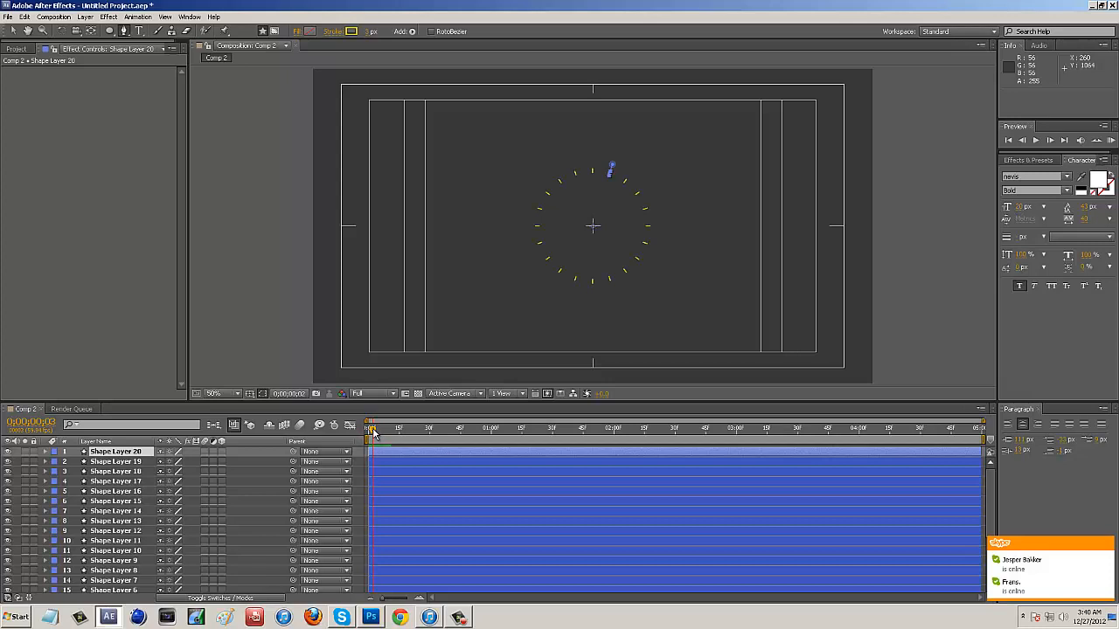
# Step: Remove the extra shape layers, leaving Shape Layer 1 above the dark gray solid
pyautogui.moveTo(369, 427); pyautogui.dragTo(381, 426)
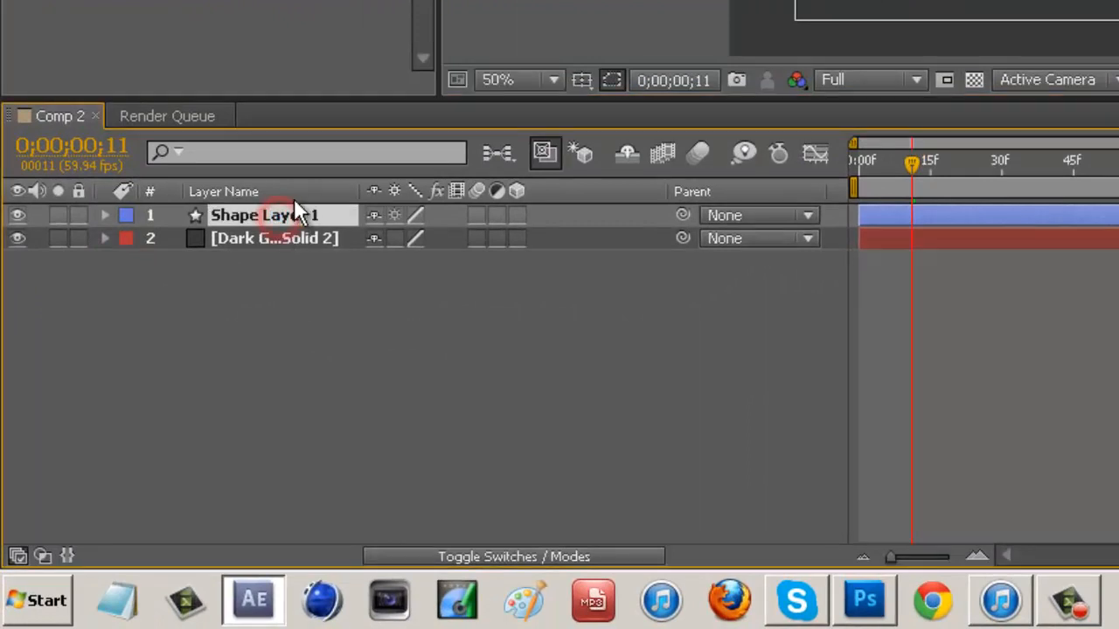
# Step: Rename Shape Layer 1 to 'Initial'
pyautogui.rightClick(266, 215)
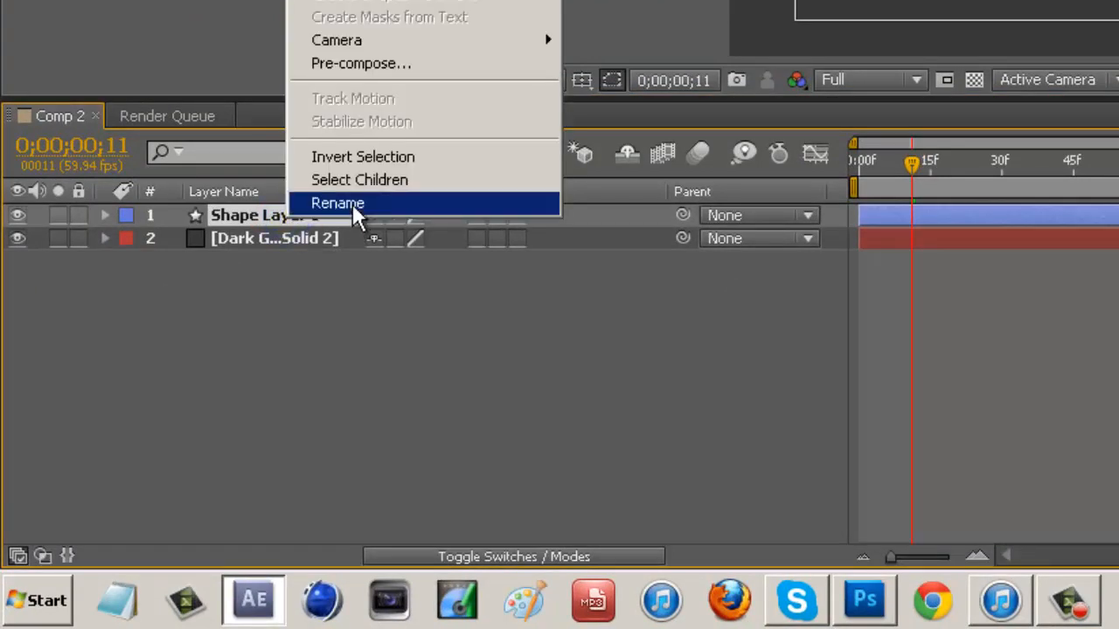
pyautogui.click(339, 203)
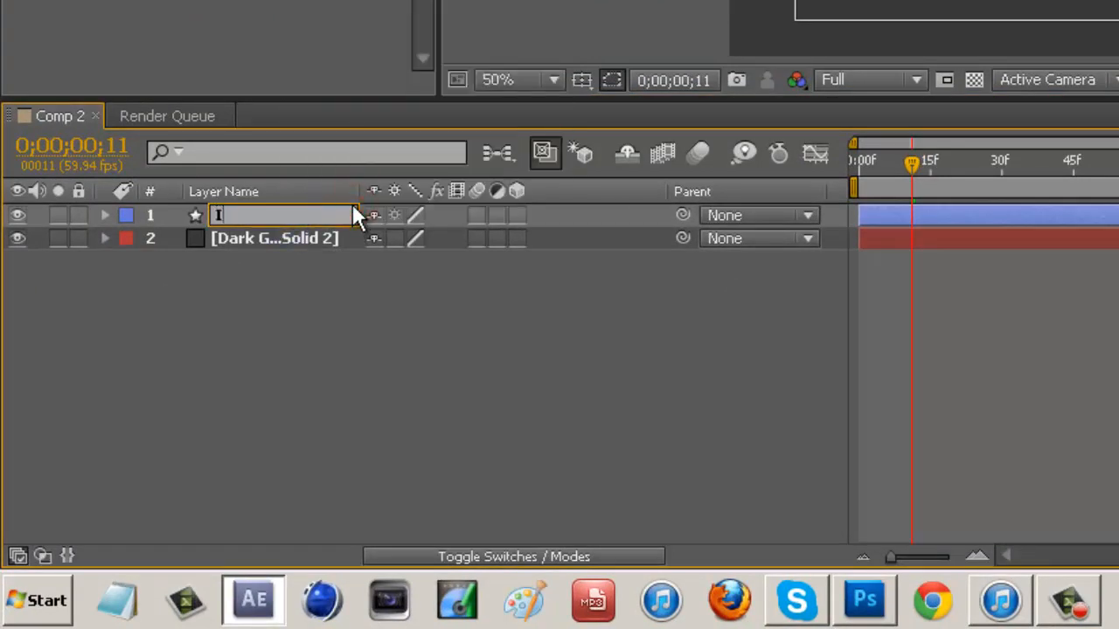
pyautogui.write('Initial')
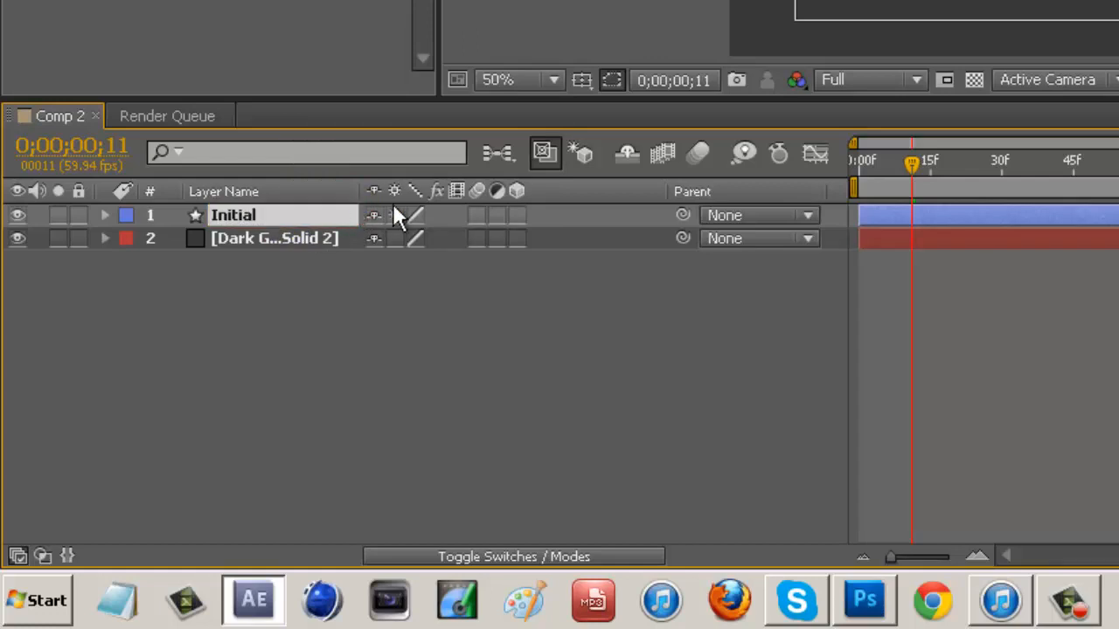
# Step: Add Trim Paths 1 to Initial's contents and reveal its Start 0%, End 100%, Offset 0° settings
pyautogui.click(105, 215)
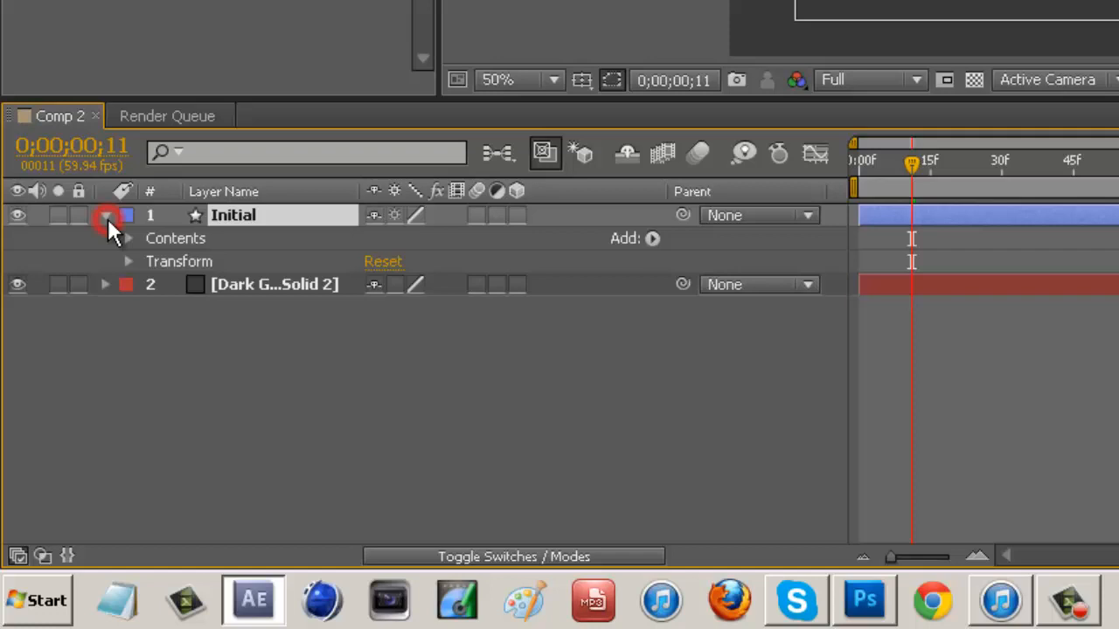
pyautogui.click(652, 238)
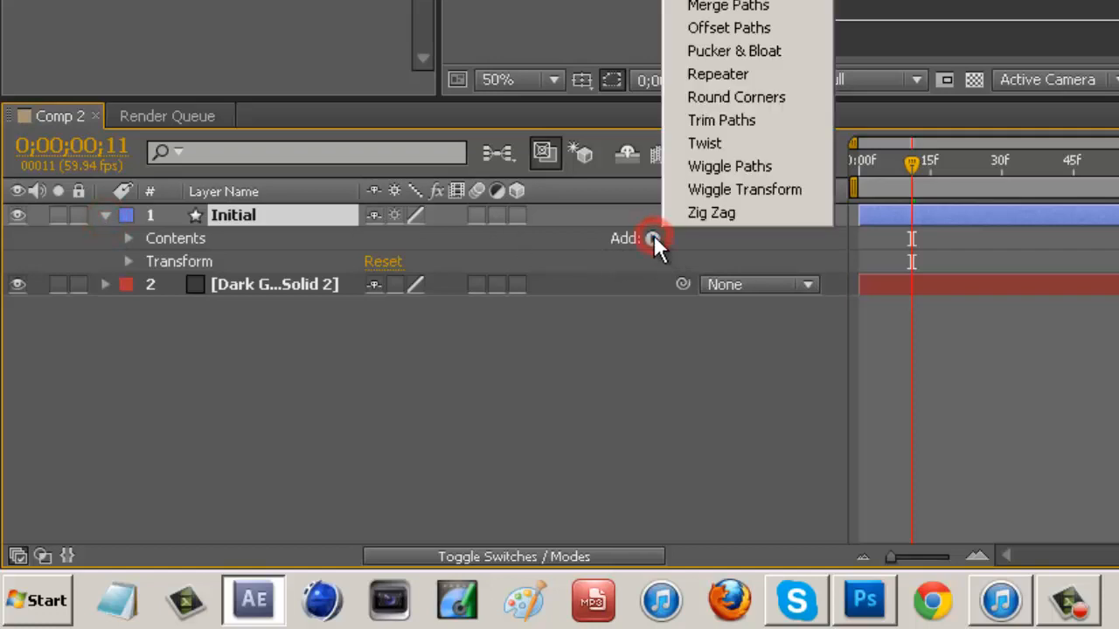
pyautogui.click(721, 119)
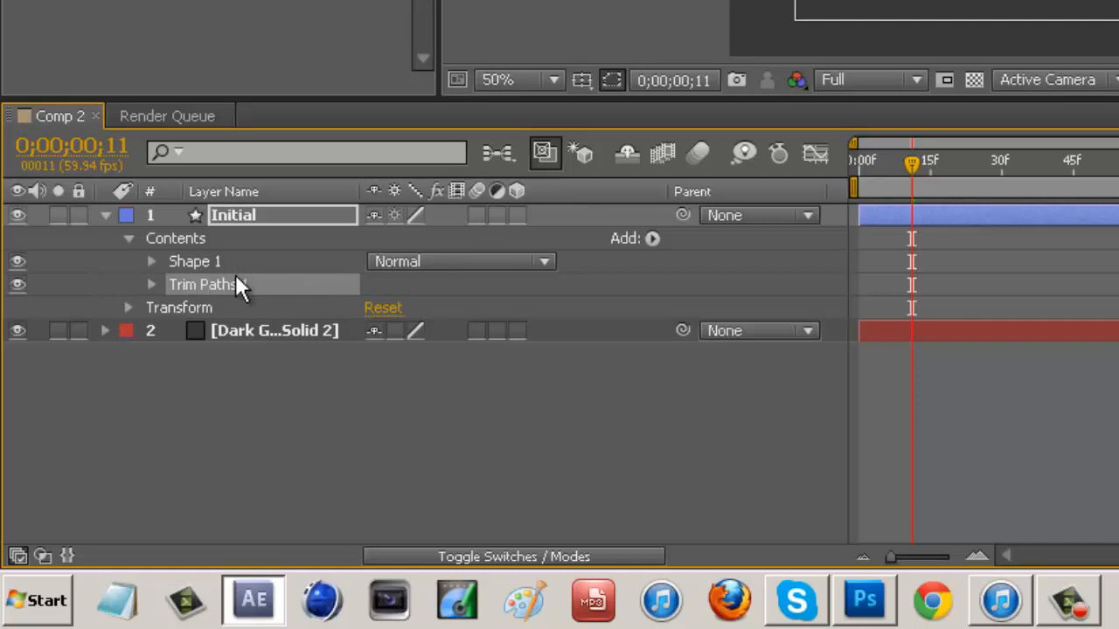
pyautogui.click(150, 283)
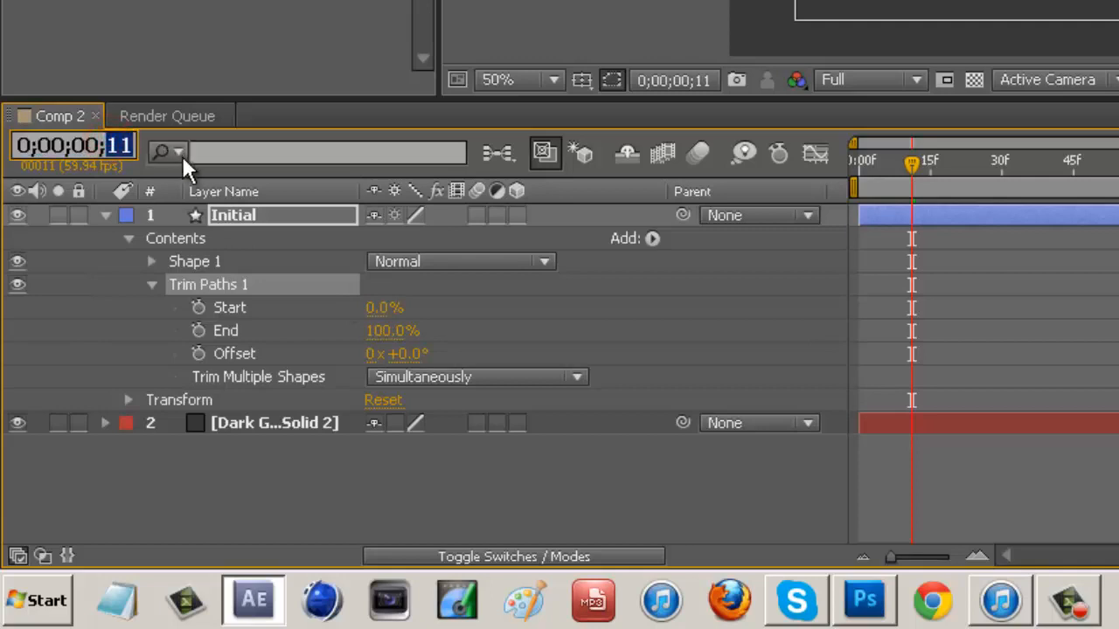
# Step: Keyframe Start from 100% at frame 0 to 0% at frame 5, and key End at frames 5 and 10
pyautogui.press('Home')
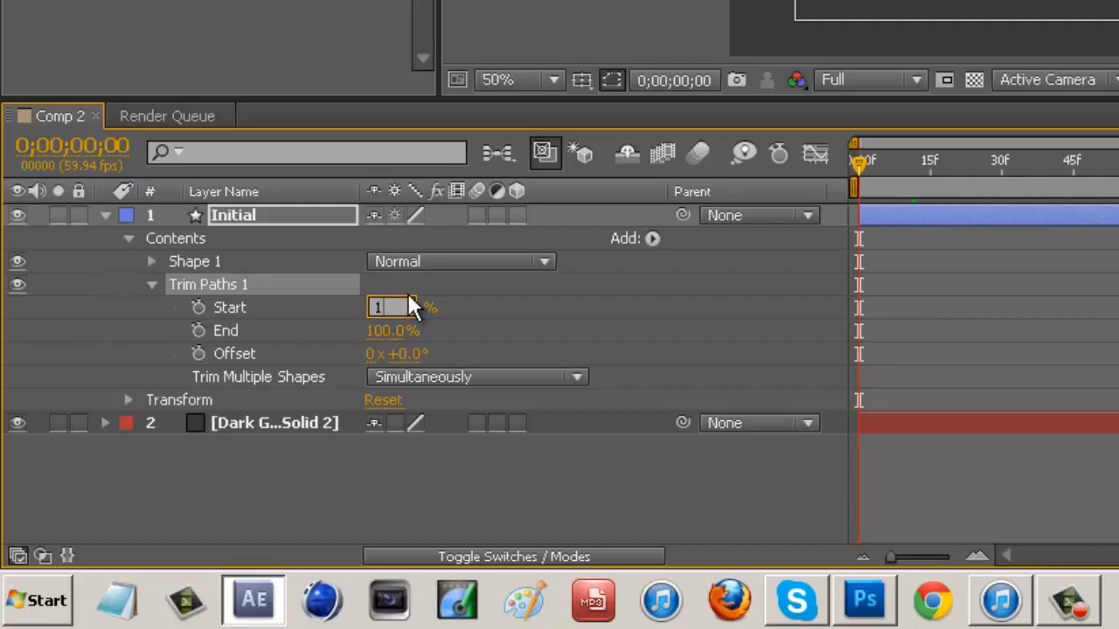
pyautogui.write('100.0%')
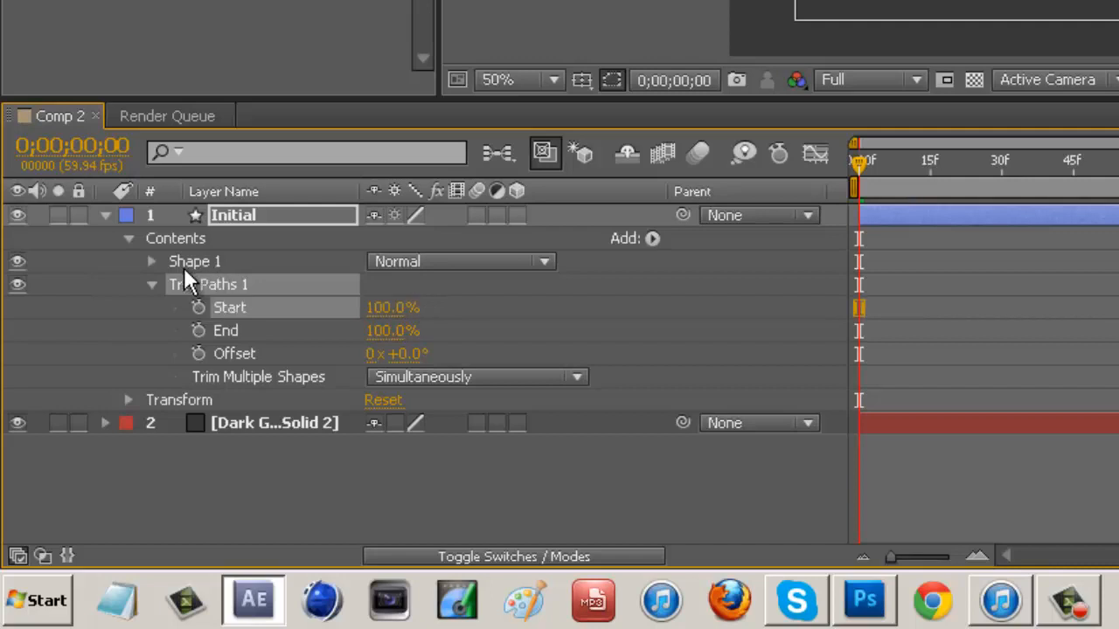
pyautogui.click(199, 308)
pyautogui.write('5')
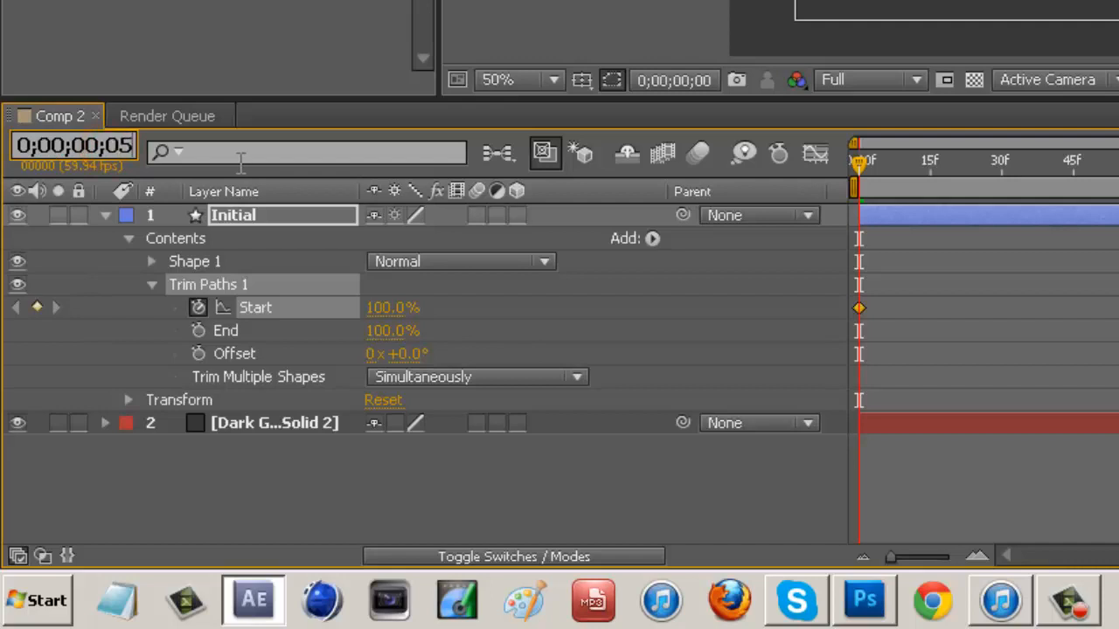
pyautogui.doubleClick(392, 307)
pyautogui.write('0')
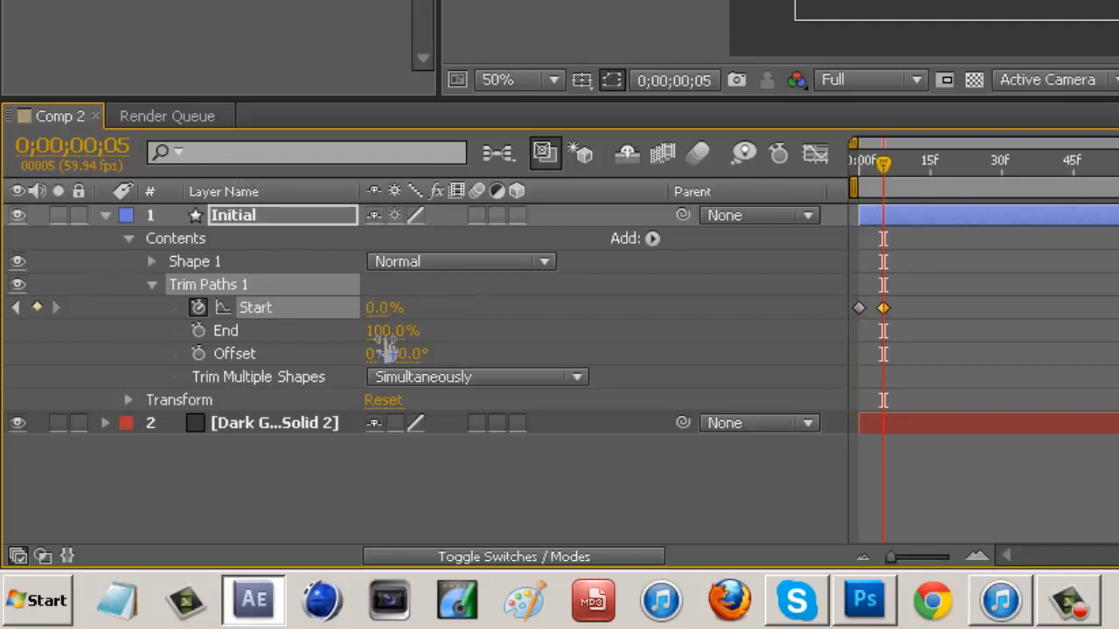
pyautogui.moveTo(200, 330)
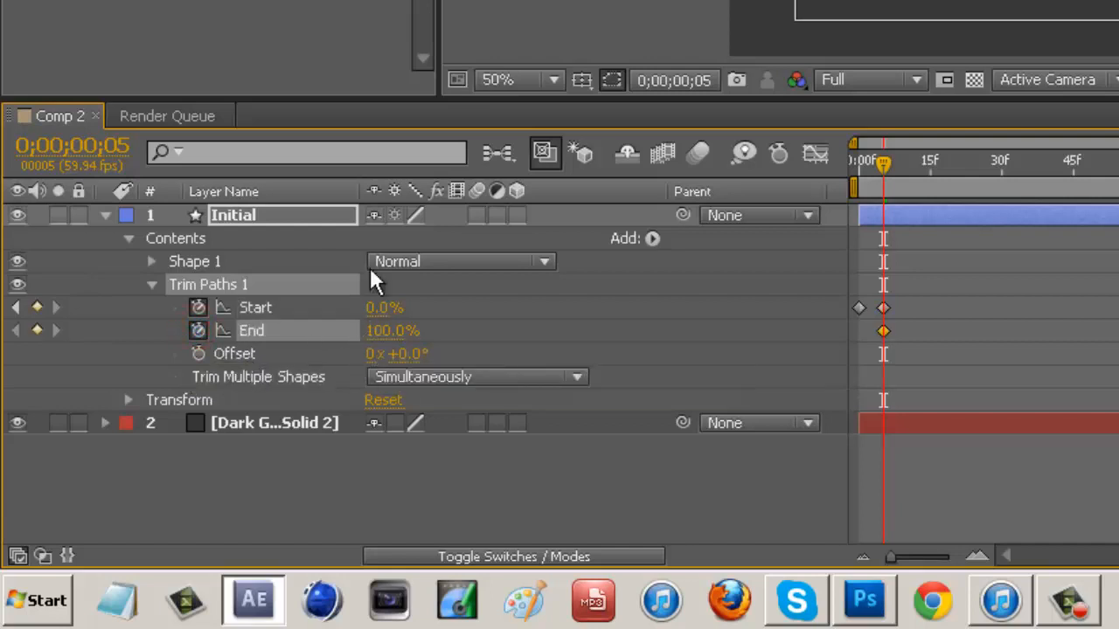
pyautogui.click(73, 145)
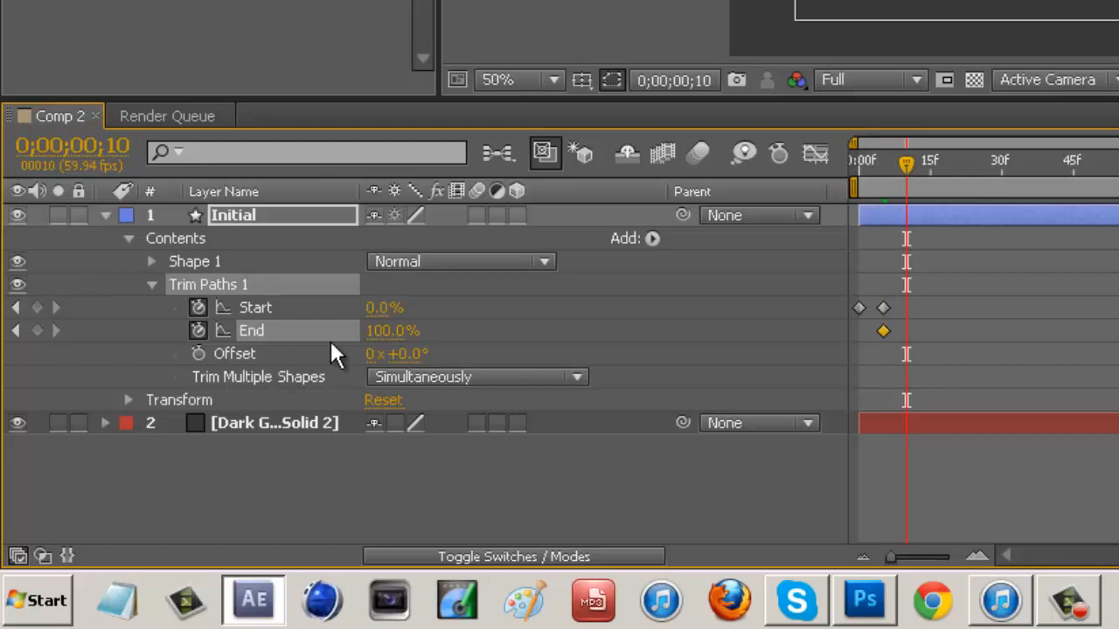
pyautogui.doubleClick(392, 331)
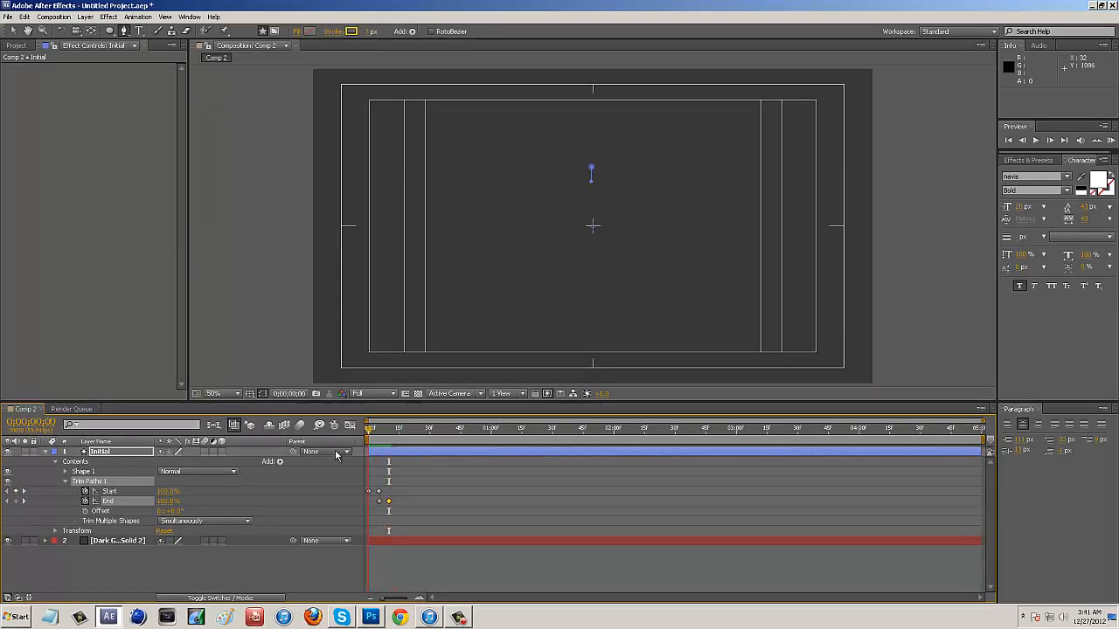
# Step: Give Initial's Rotation the expression index*360/20, yielding 18° of rotation
pyautogui.doubleClick(98, 451)
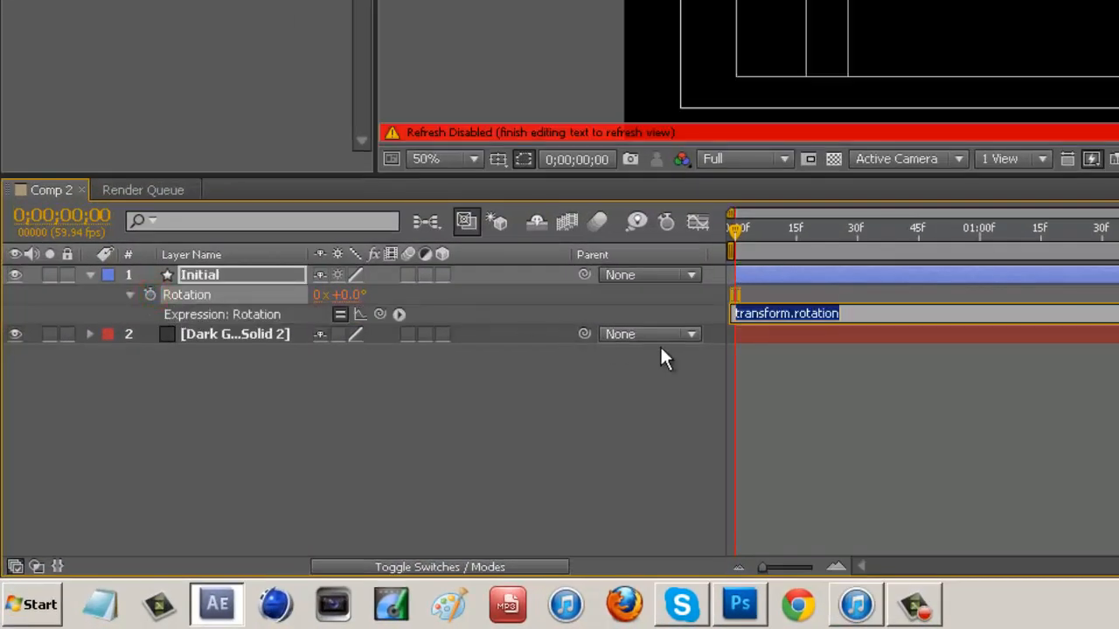
pyautogui.write('index')
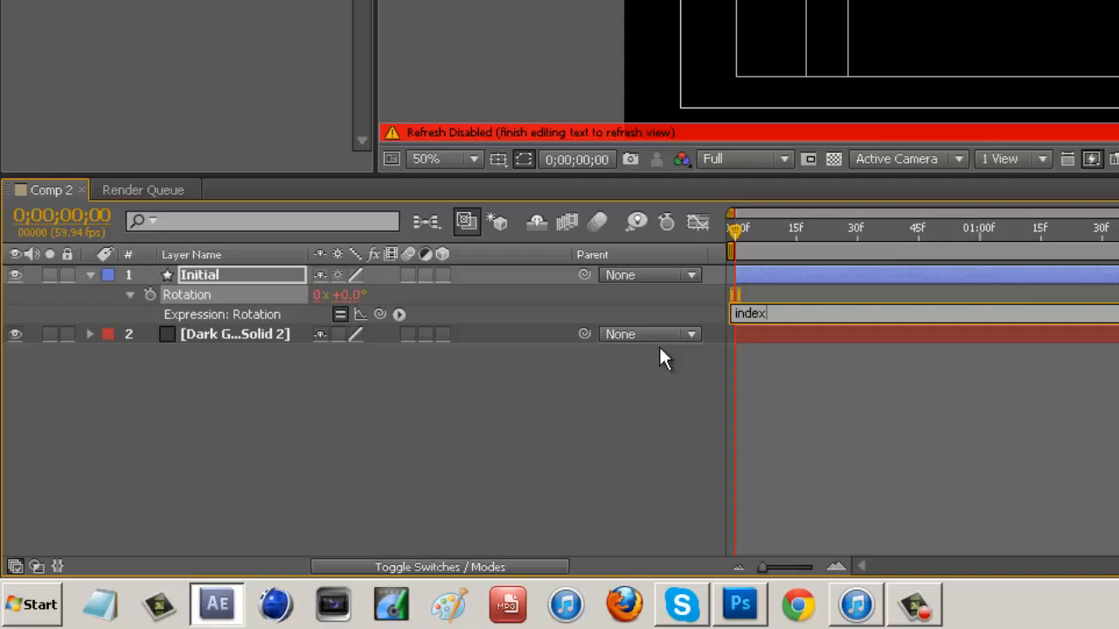
pyautogui.write('*')
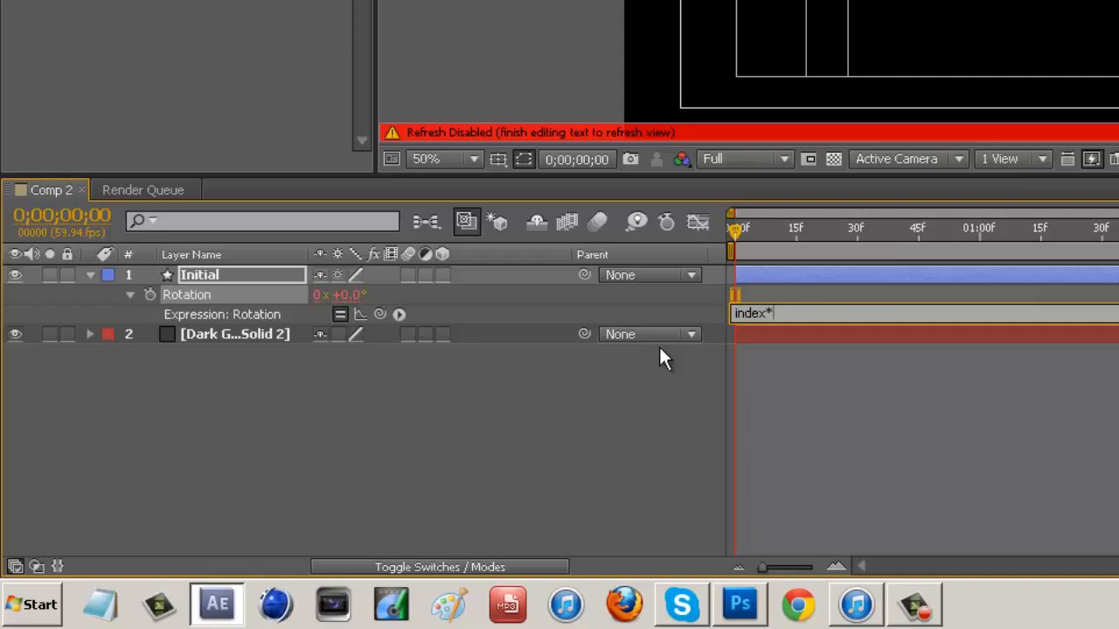
pyautogui.write('360')
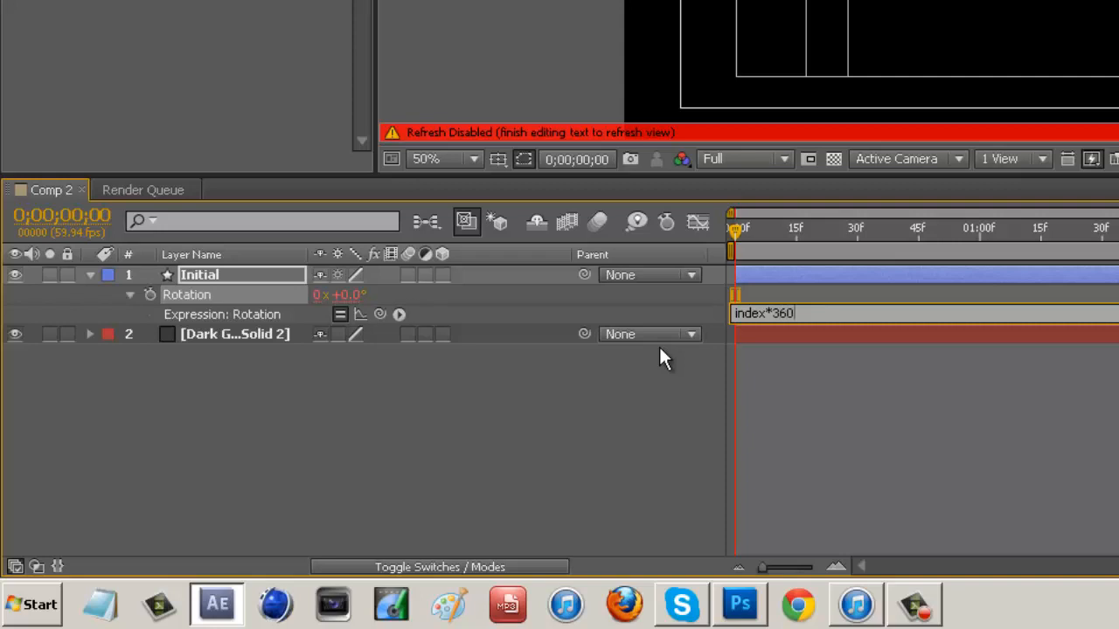
pyautogui.write('/')
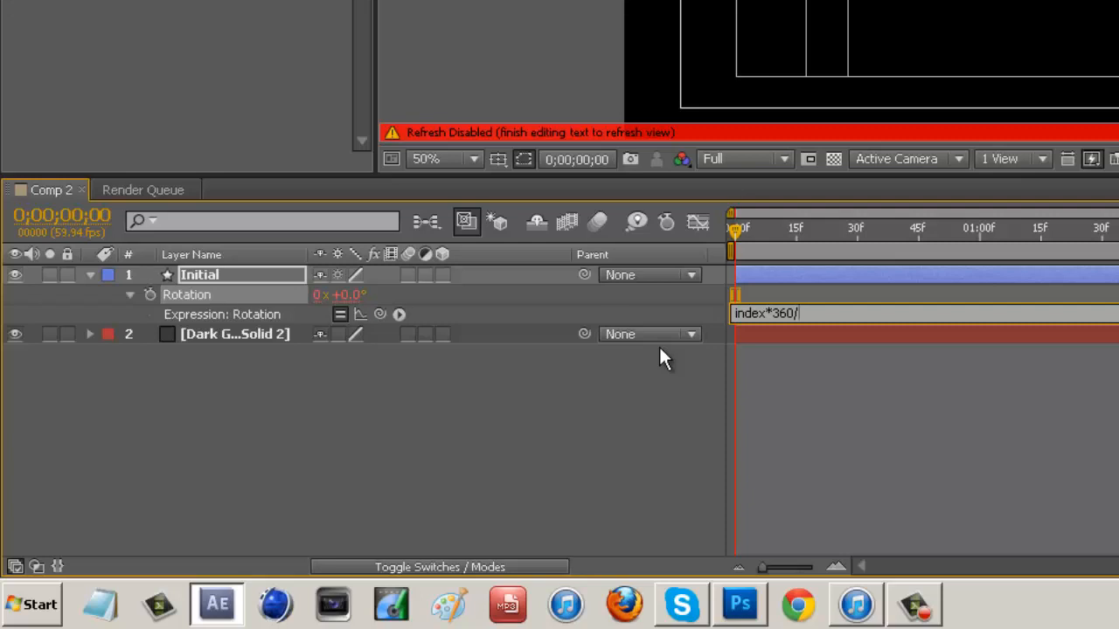
pyautogui.write('20')
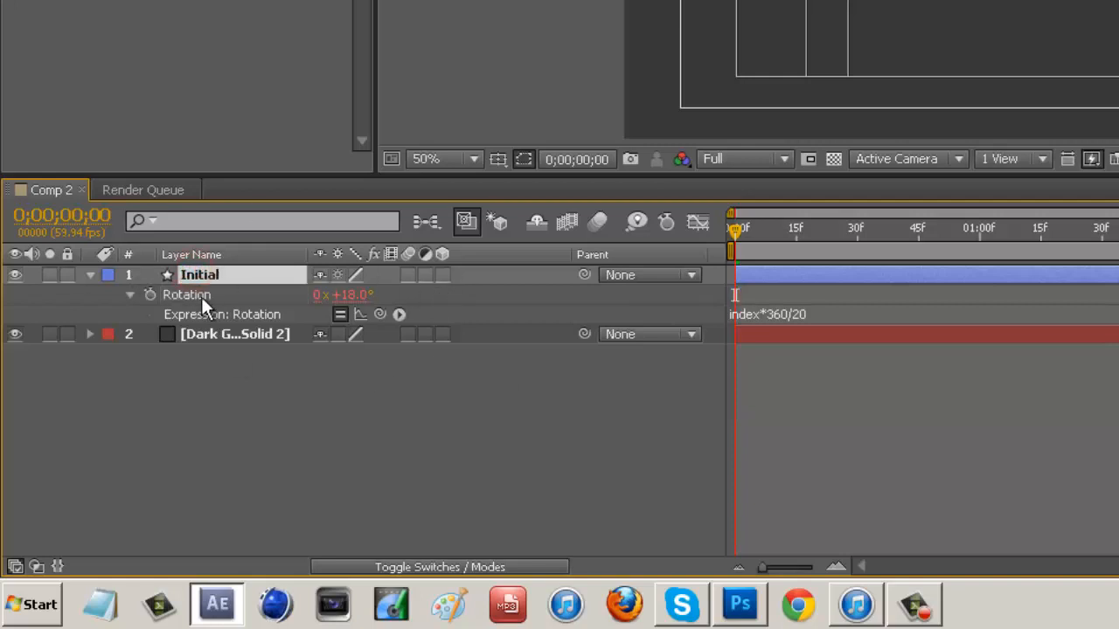
pyautogui.moveTo(243, 294)
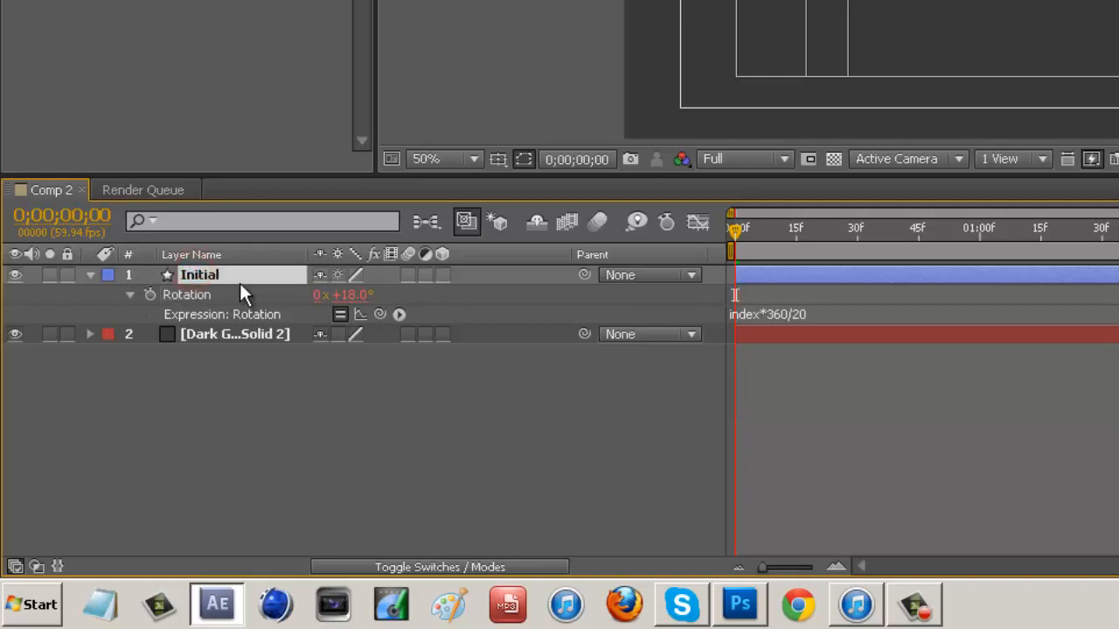
# Step: Duplicate Initial with Ctrl+D to create Initial 2 and Initial 3 above it
pyautogui.press('ctrl+d')
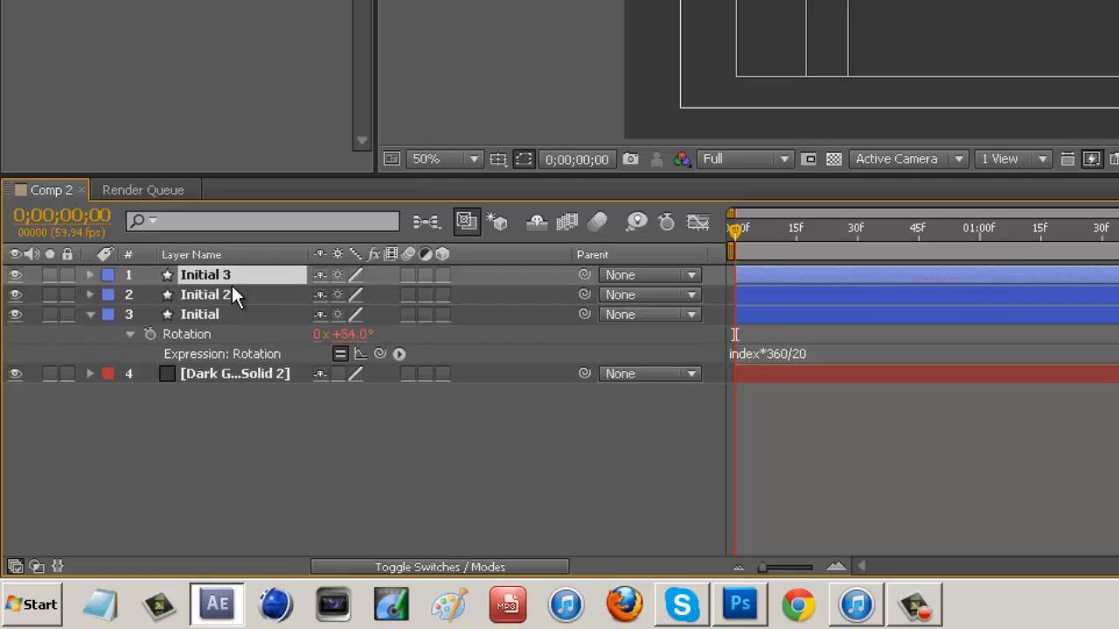